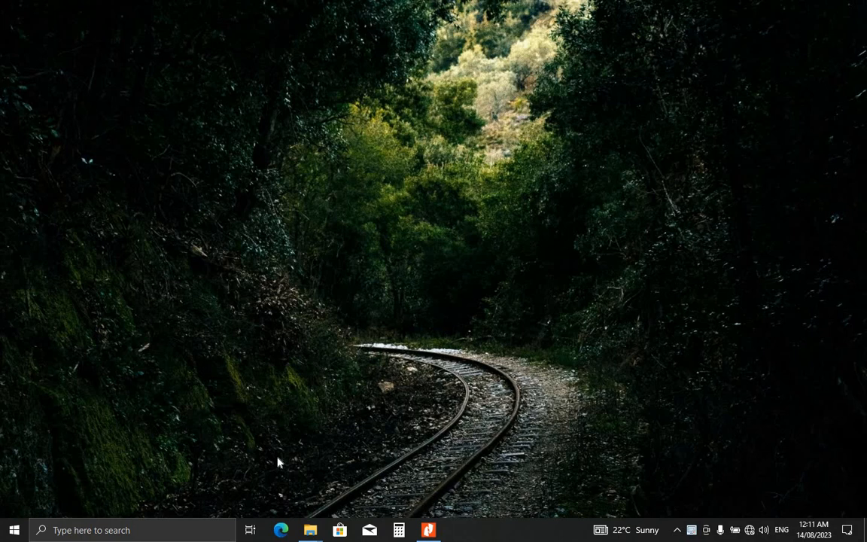
pyautogui.moveTo(370, 446)
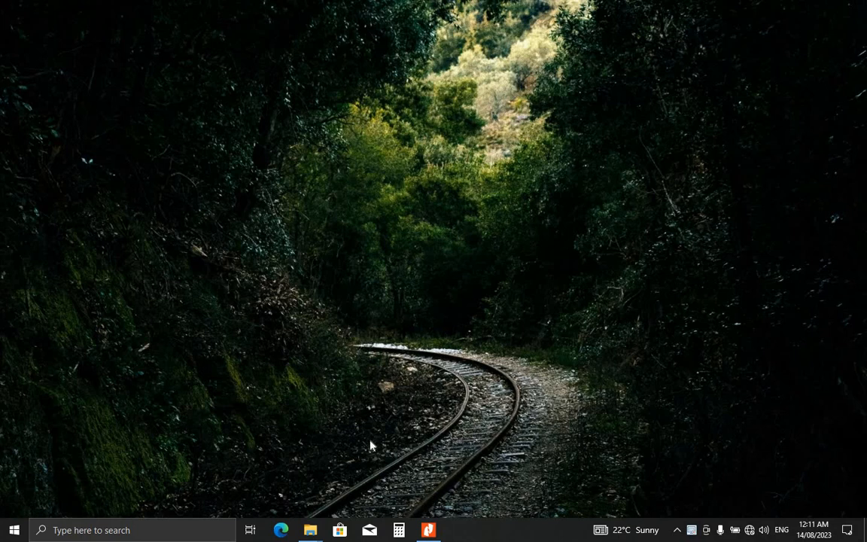
pyautogui.moveTo(7, 524)
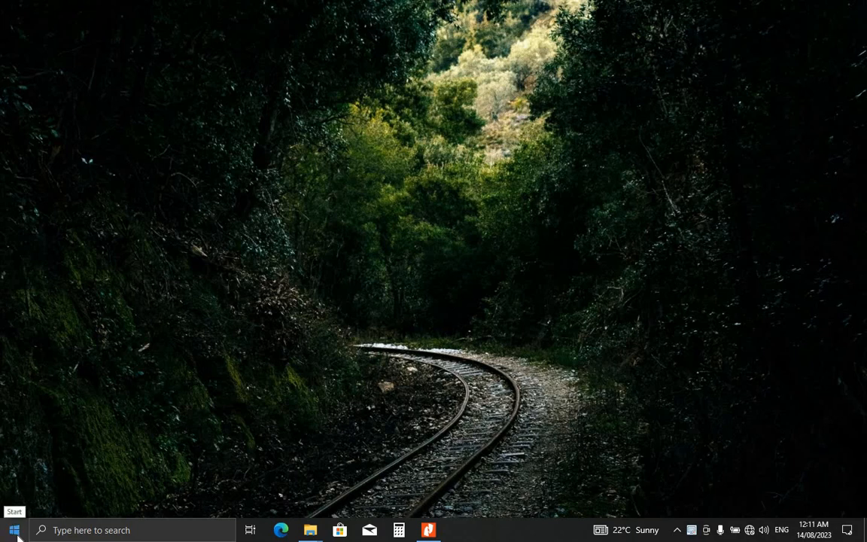
# - Launch Tally.ERP 9 from the taskbar to reach the Gateway of Tally
pyautogui.click(13, 530)
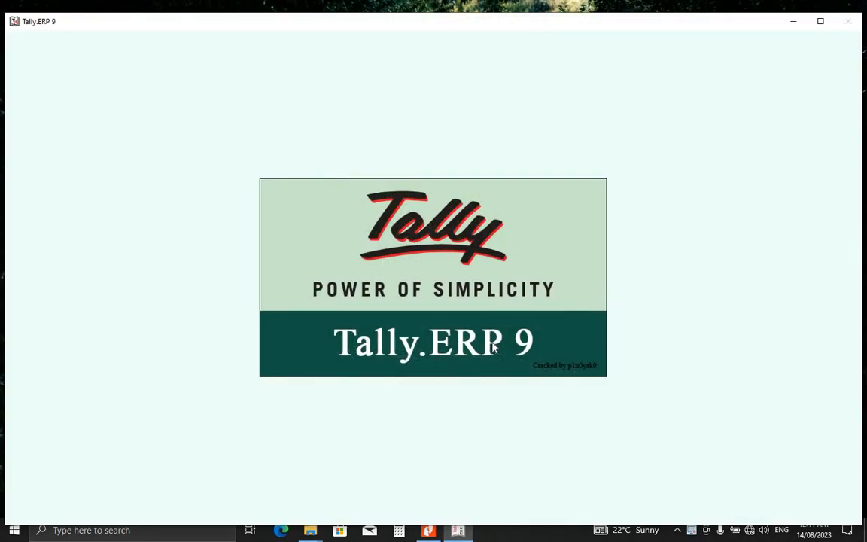
pyautogui.moveTo(418, 324)
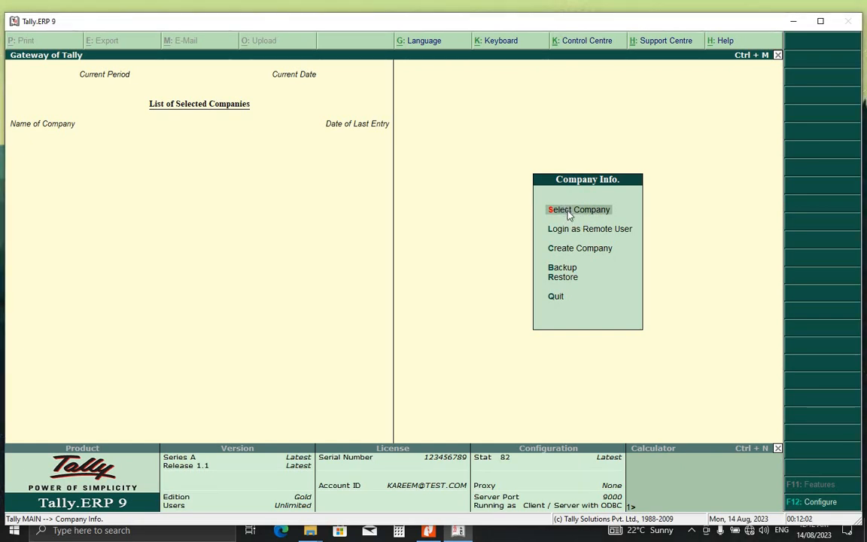
# - Load company ABC TECH and bring up the Payment voucher's configuration options
pyautogui.click(578, 209)
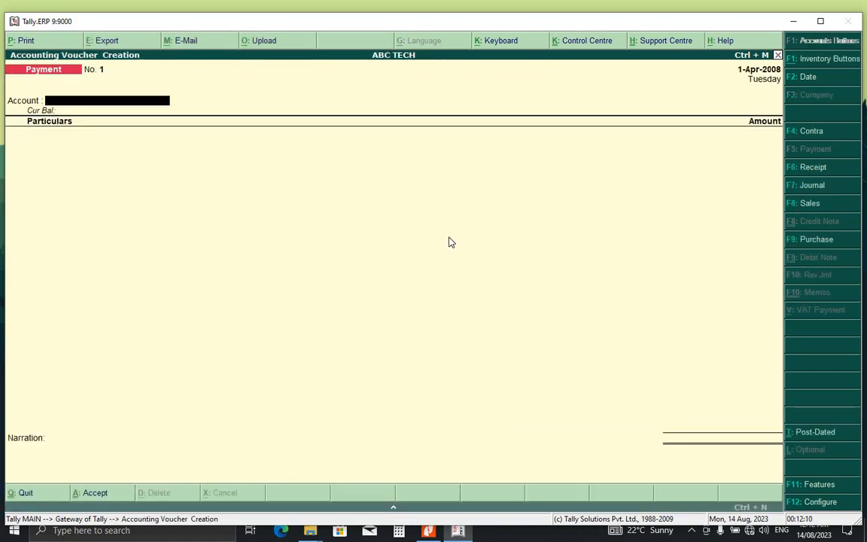
pyautogui.moveTo(455, 241)
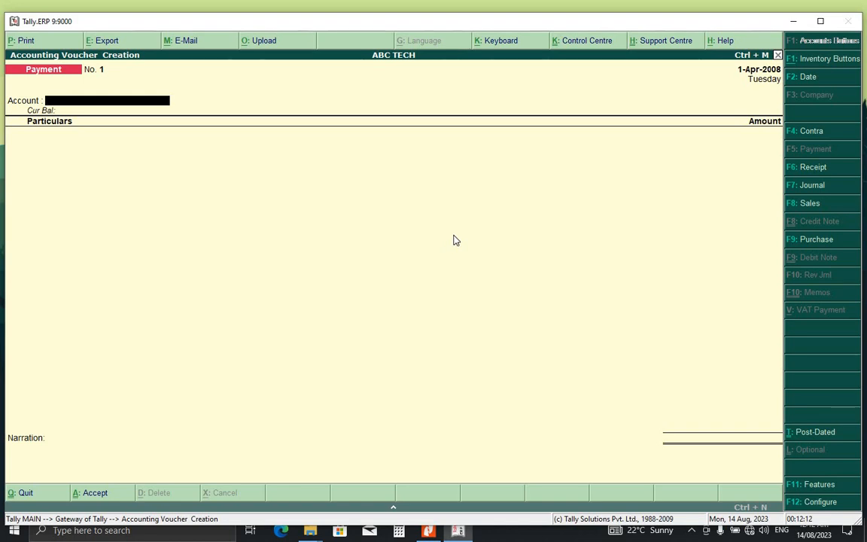
pyautogui.moveTo(481, 250)
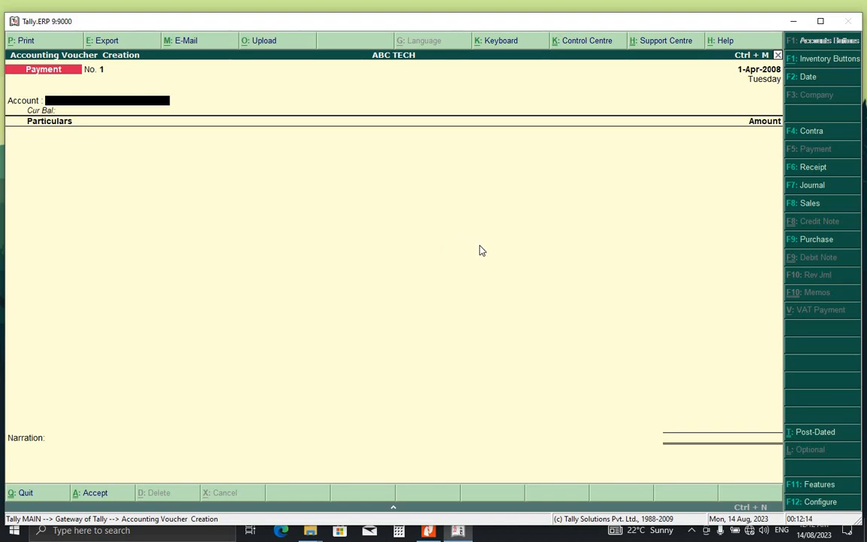
pyautogui.moveTo(478, 255)
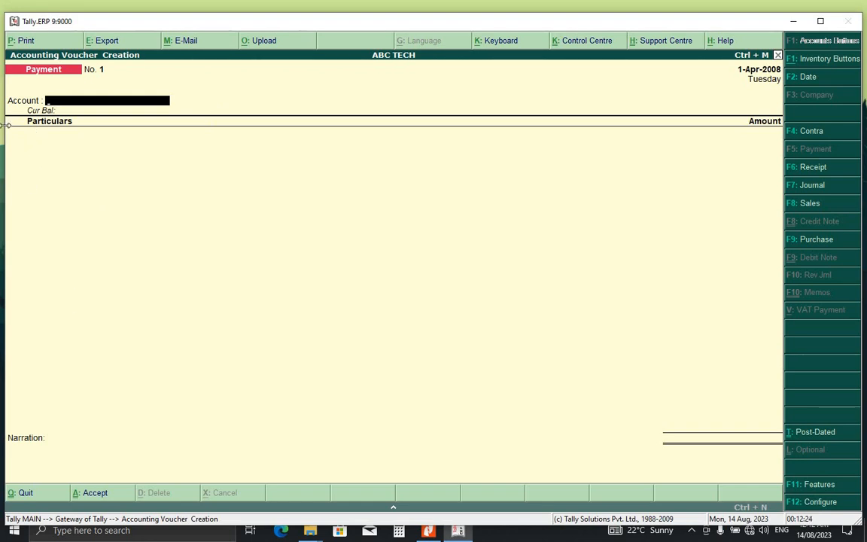
pyautogui.moveTo(154, 192)
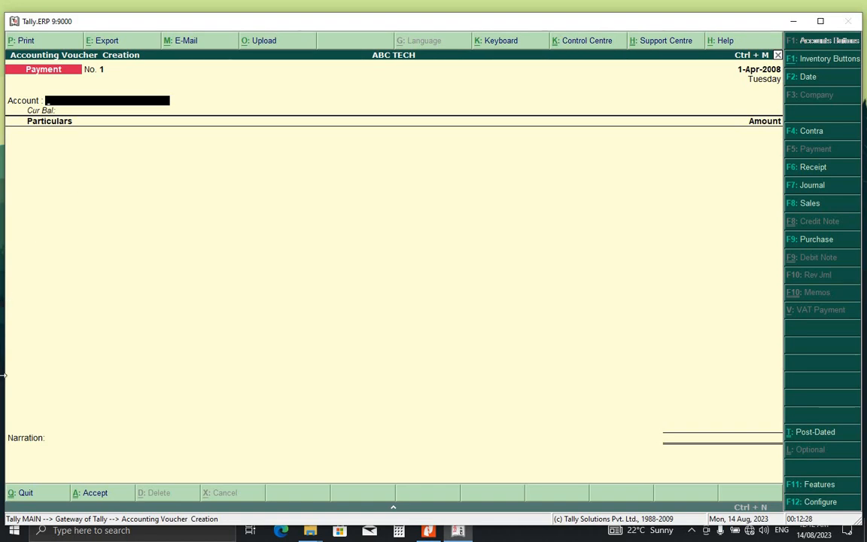
pyautogui.moveTo(135, 232)
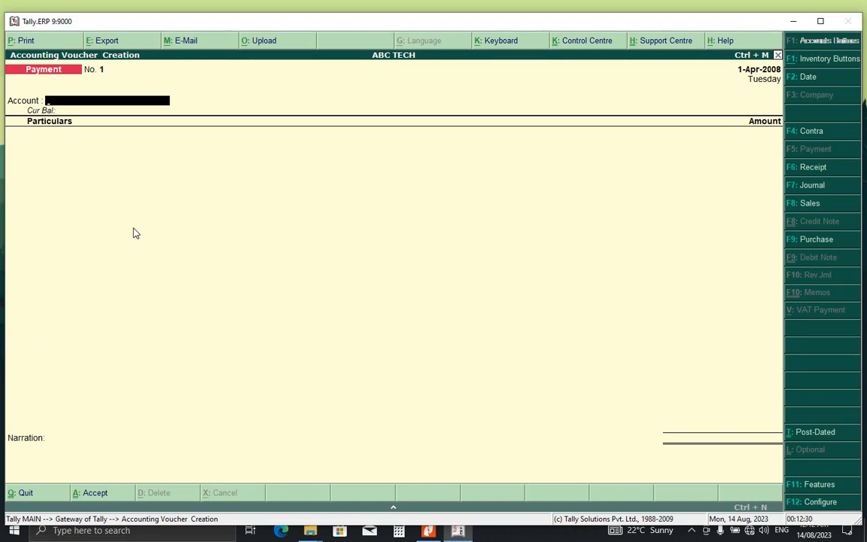
pyautogui.moveTo(75, 165)
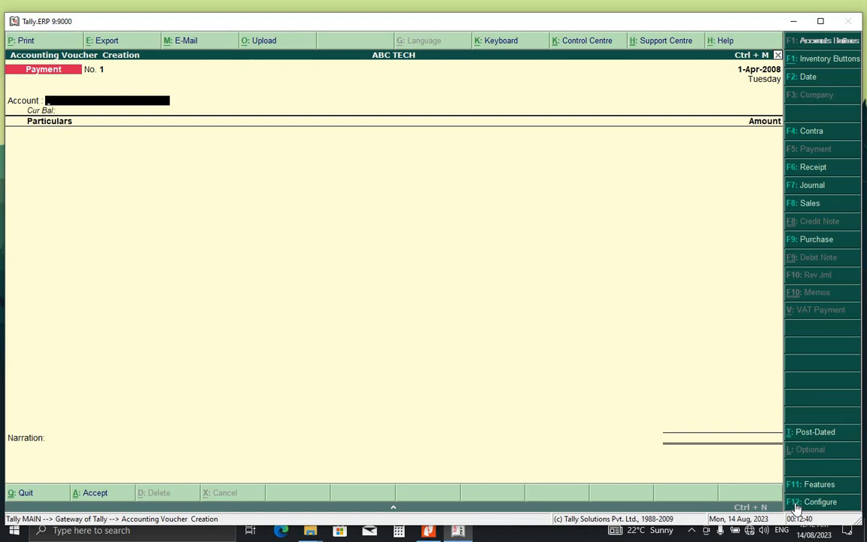
pyautogui.click(819, 503)
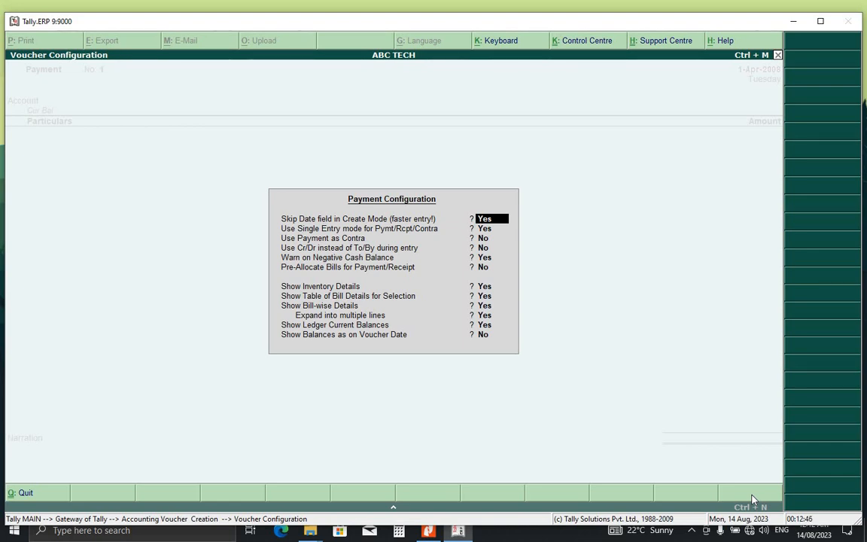
pyautogui.moveTo(264, 214)
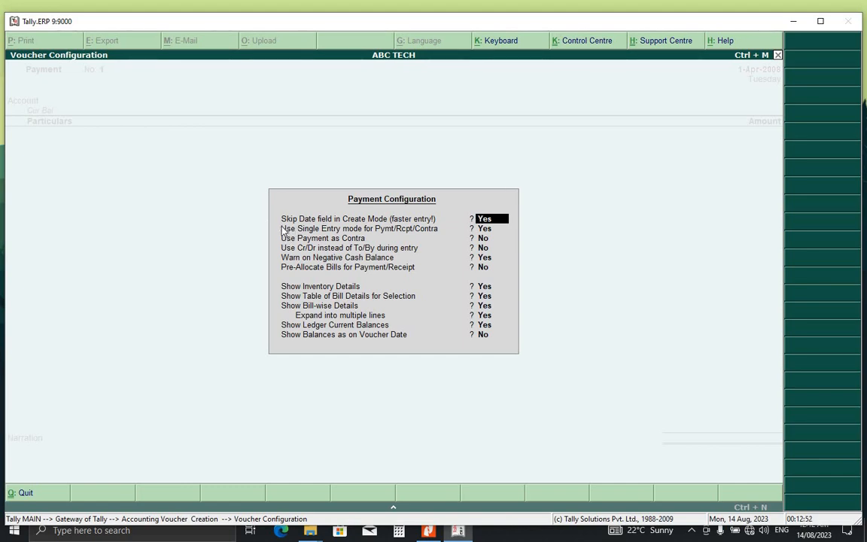
pyautogui.moveTo(338, 235)
pyautogui.write('No')
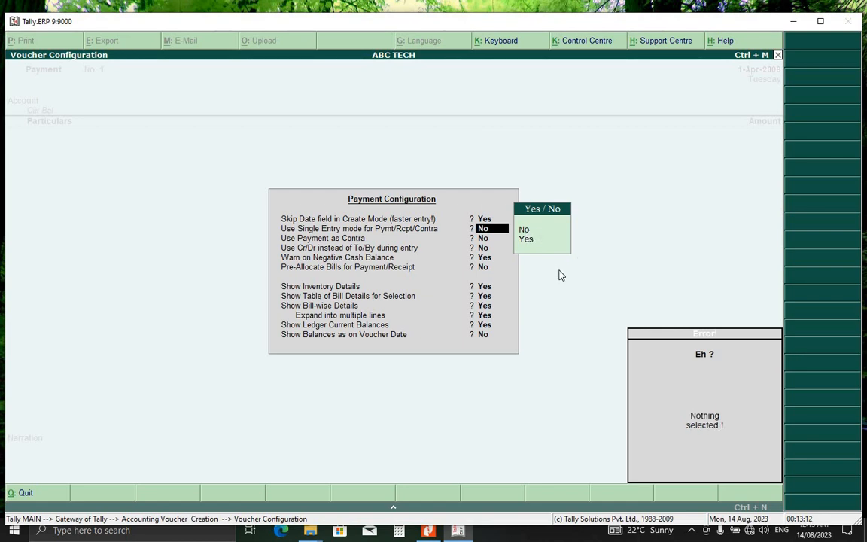
pyautogui.moveTo(544, 252)
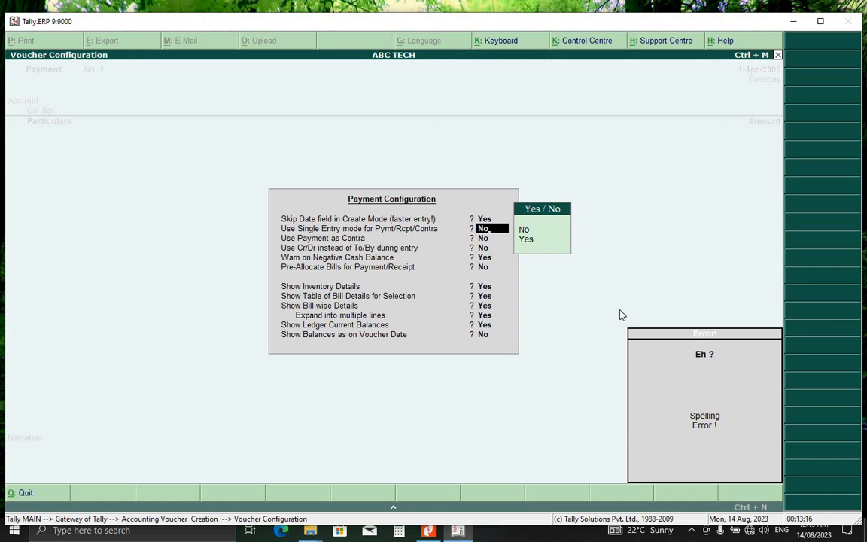
pyautogui.moveTo(539, 234)
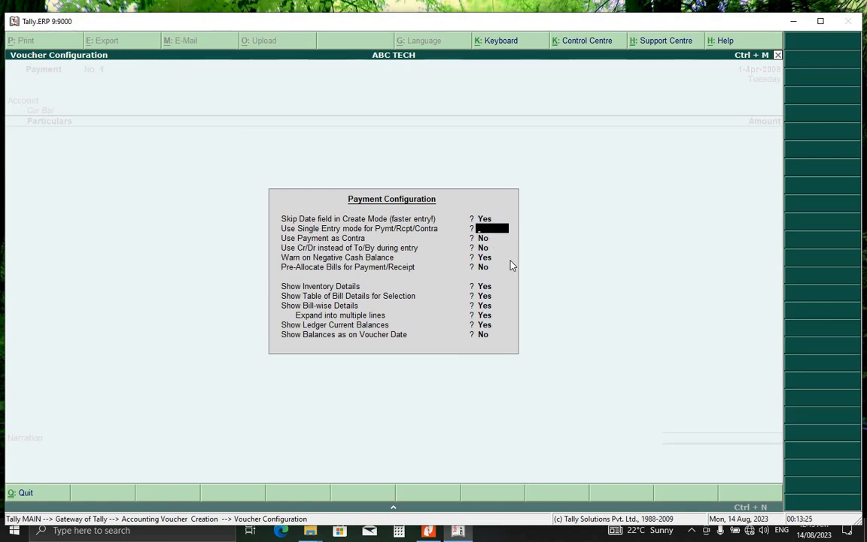
# - Set Single Entry mode to No and 'Use Cr/Dr instead of To/By' to Yes
pyautogui.write('n')
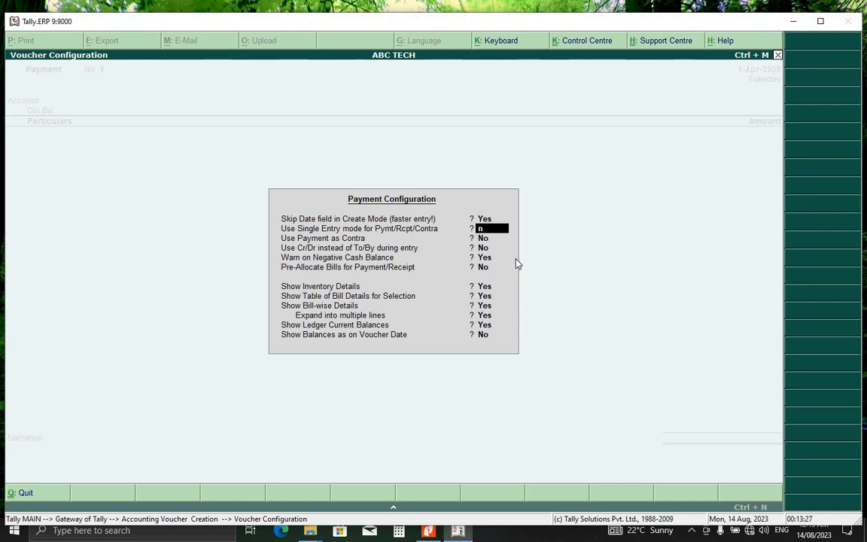
pyautogui.press('enter')
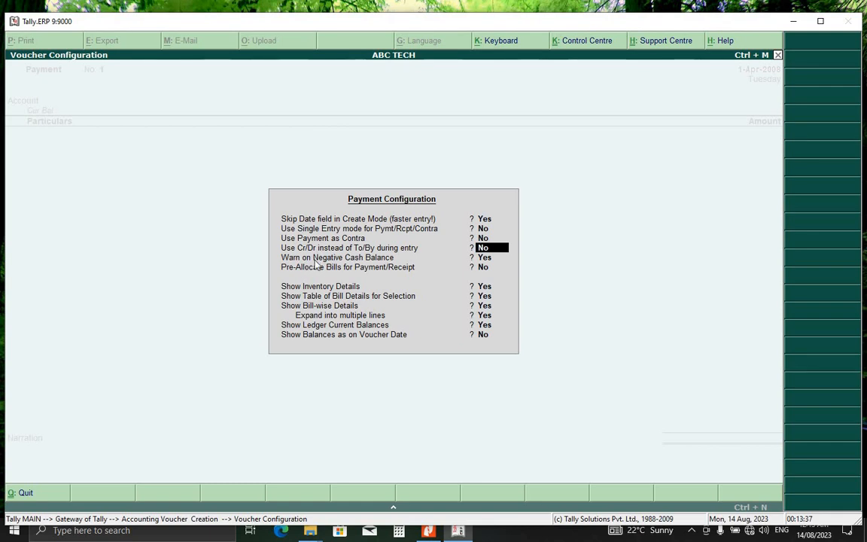
pyautogui.moveTo(360, 255)
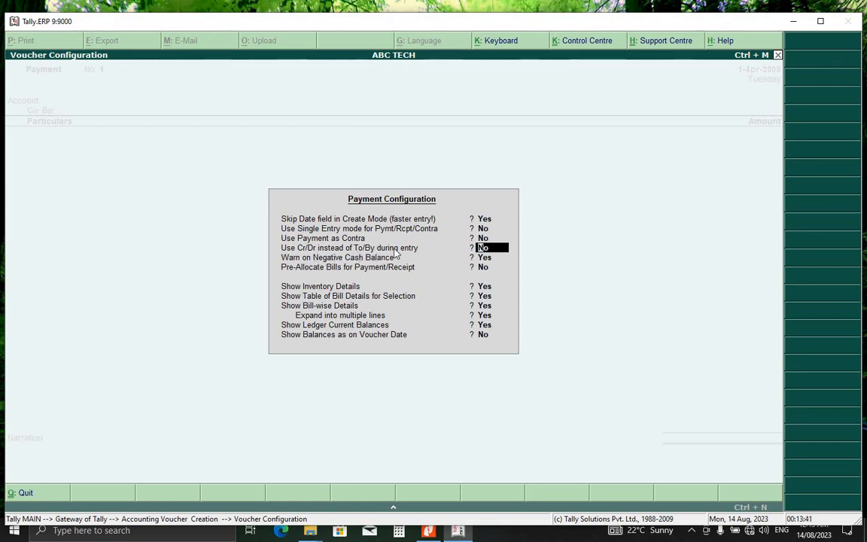
pyautogui.moveTo(424, 262)
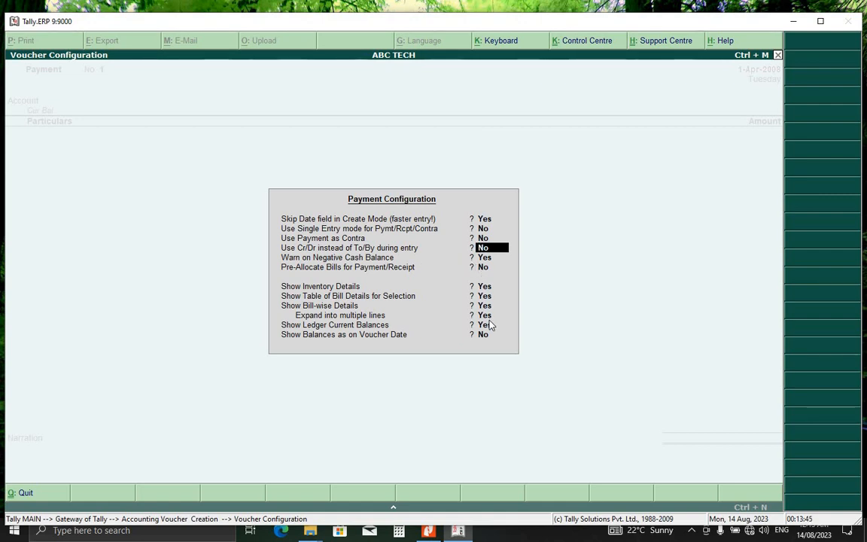
pyautogui.write('y')
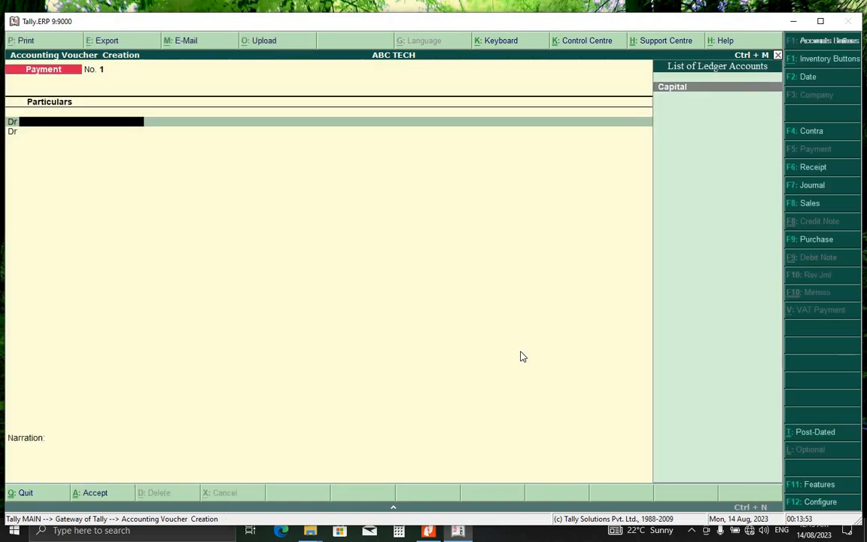
pyautogui.moveTo(106, 189)
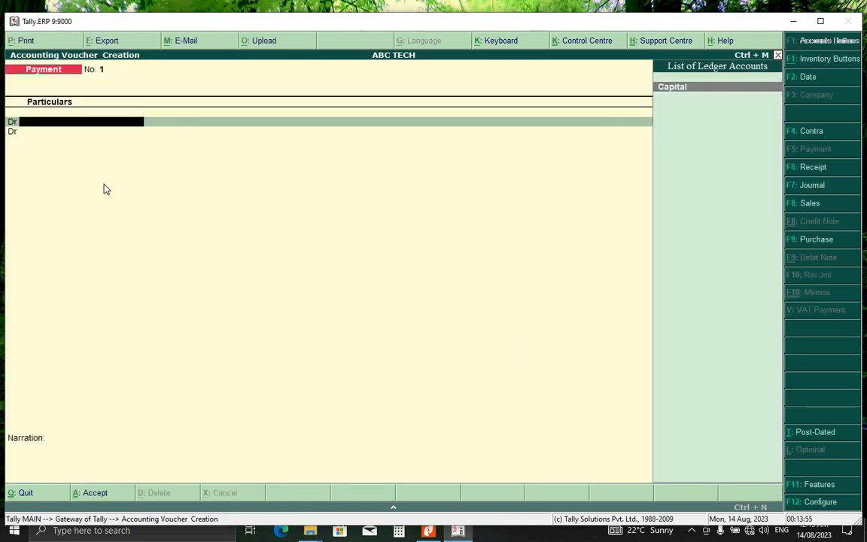
pyautogui.moveTo(75, 126)
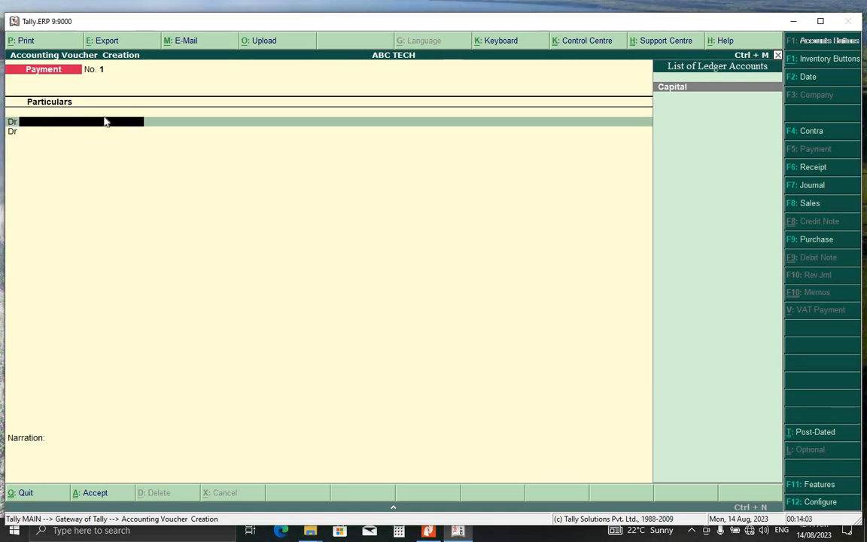
pyautogui.moveTo(29, 141)
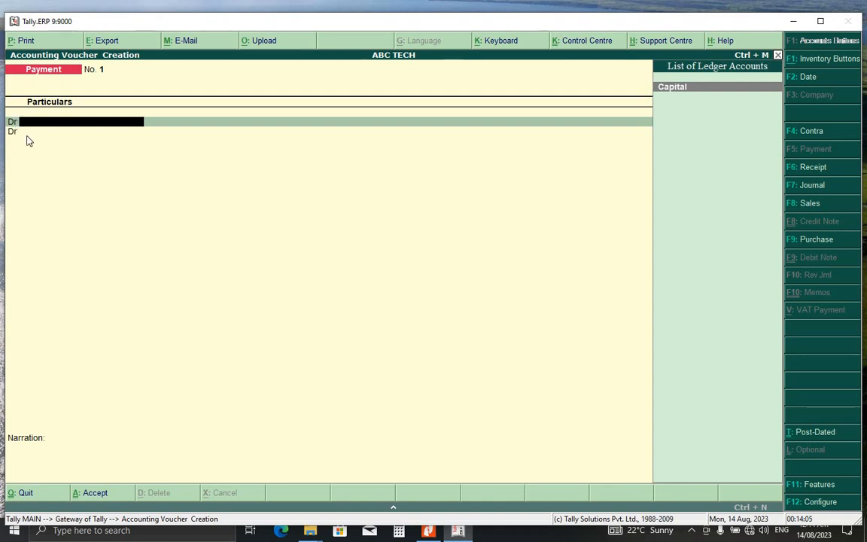
pyautogui.moveTo(27, 134)
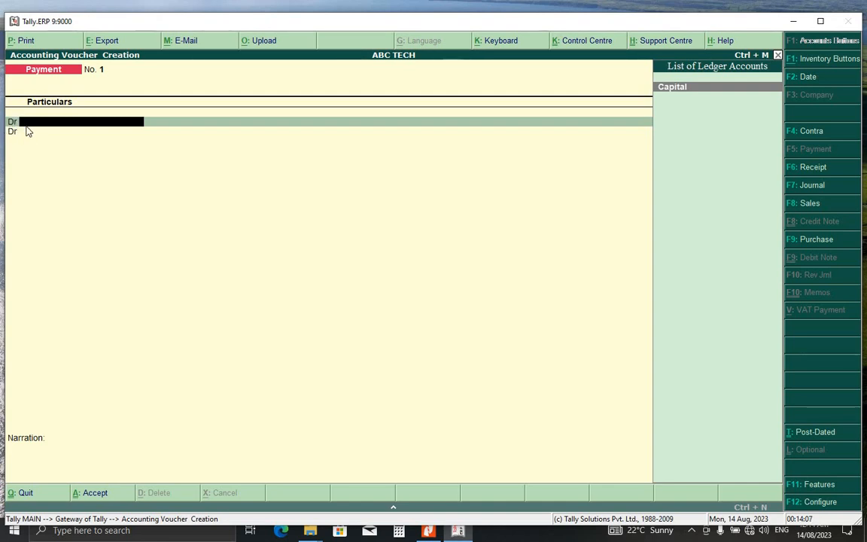
pyautogui.moveTo(53, 133)
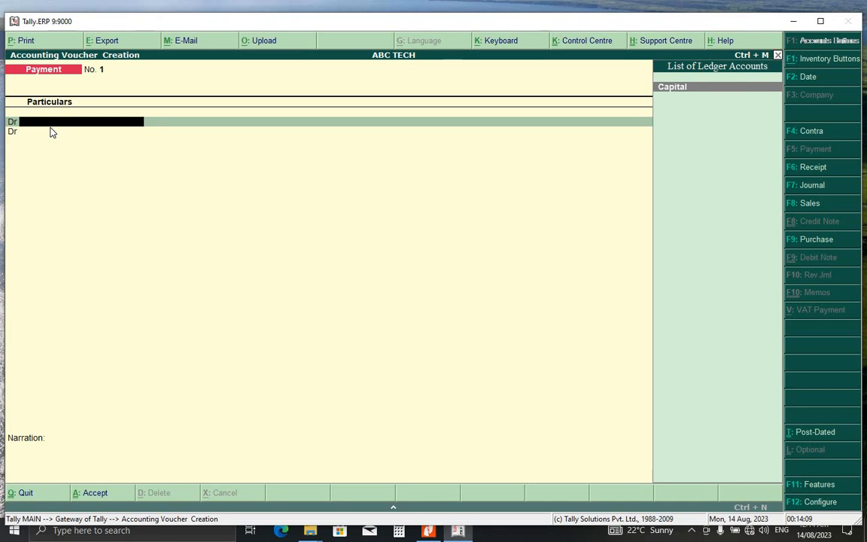
pyautogui.moveTo(14, 122)
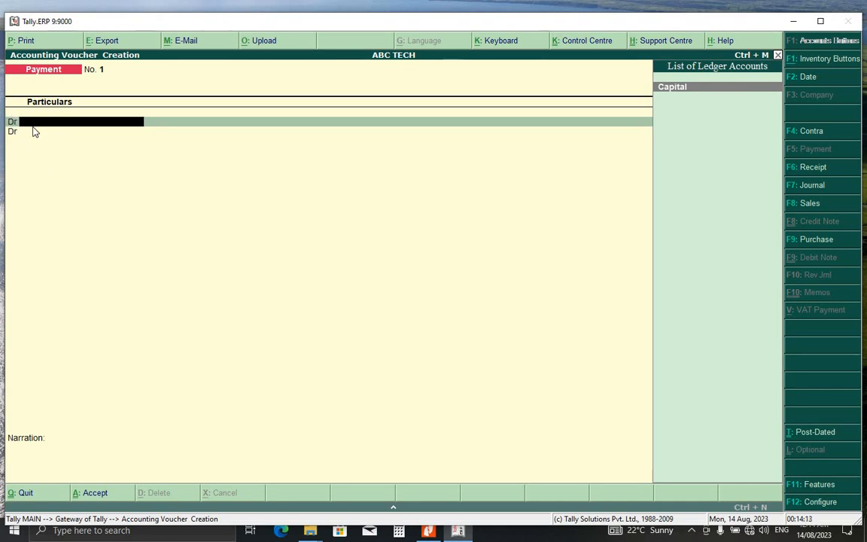
pyautogui.moveTo(84, 147)
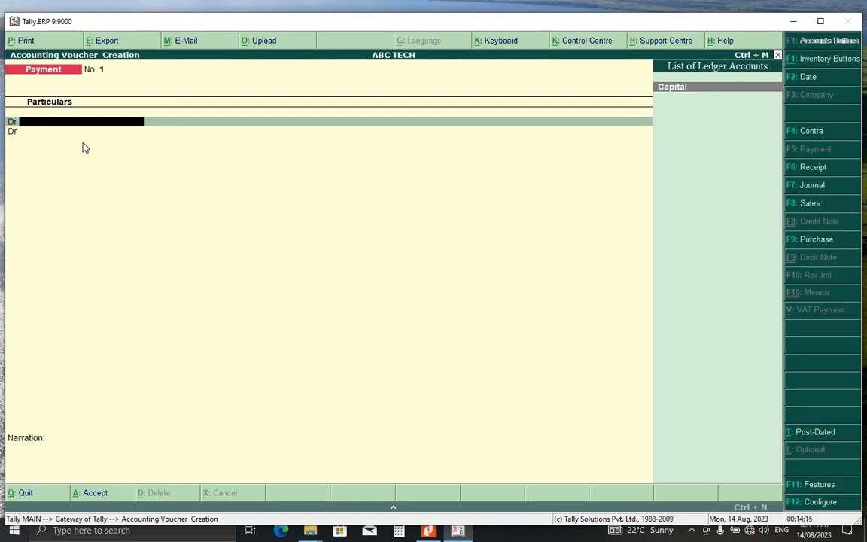